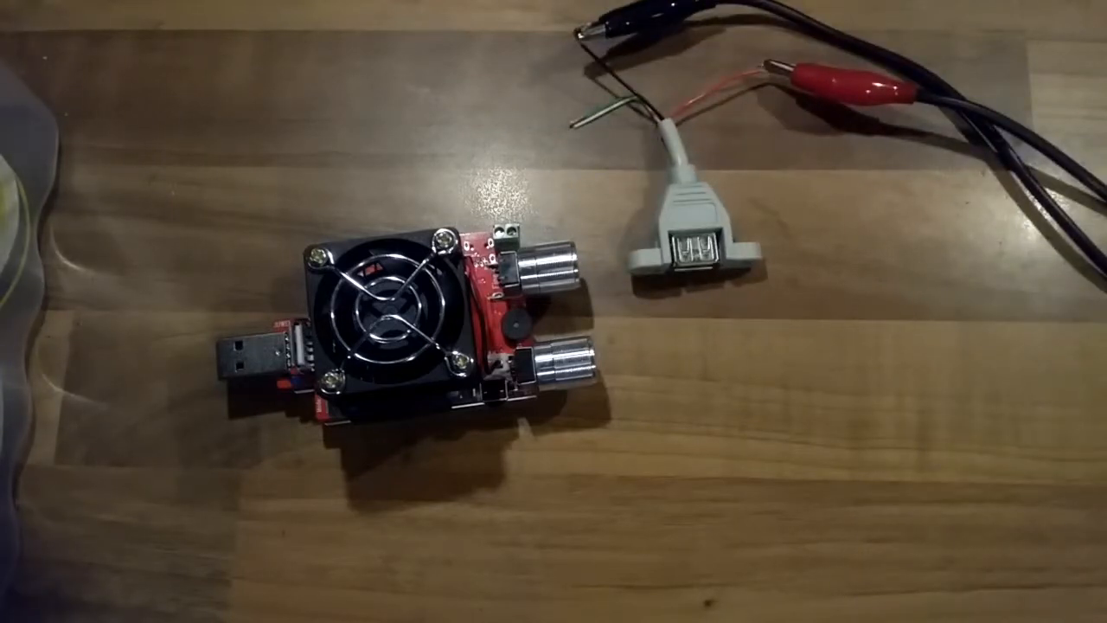
{"action": "left_click_drag", "start_coordinate": [683, 259], "coordinate": [666, 276]}
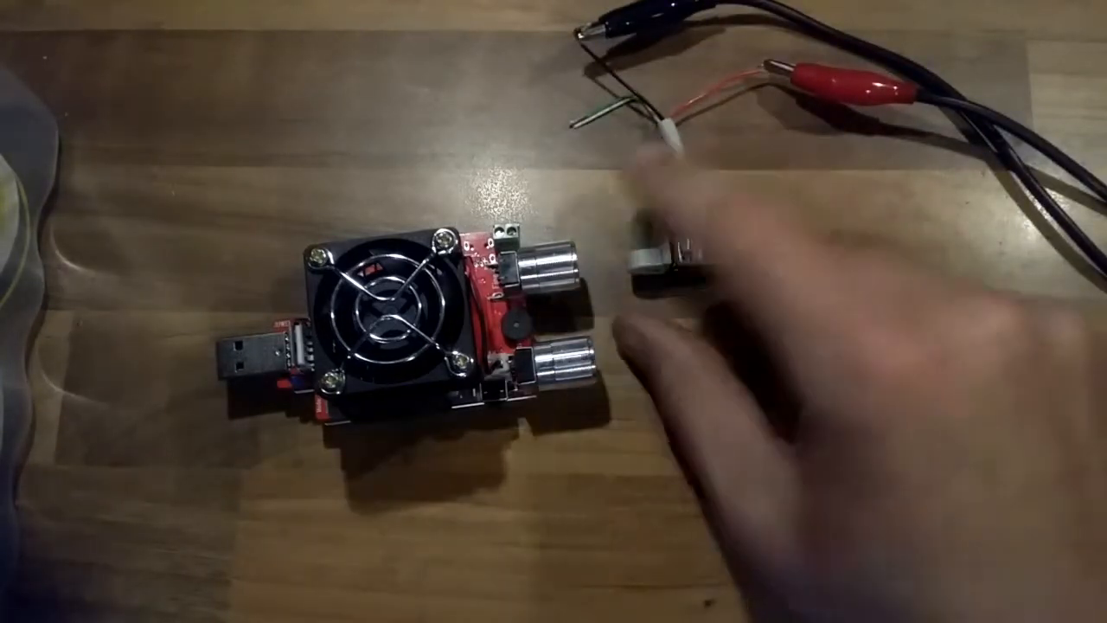